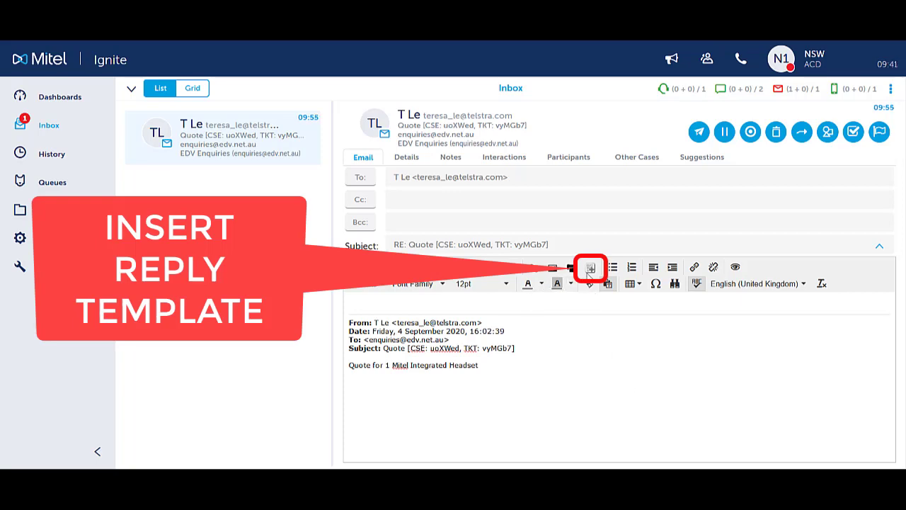
Insert the EDV New User Set Up global reply template into the headset quote reply
{"action": "left_click", "coordinate": [589, 267]}
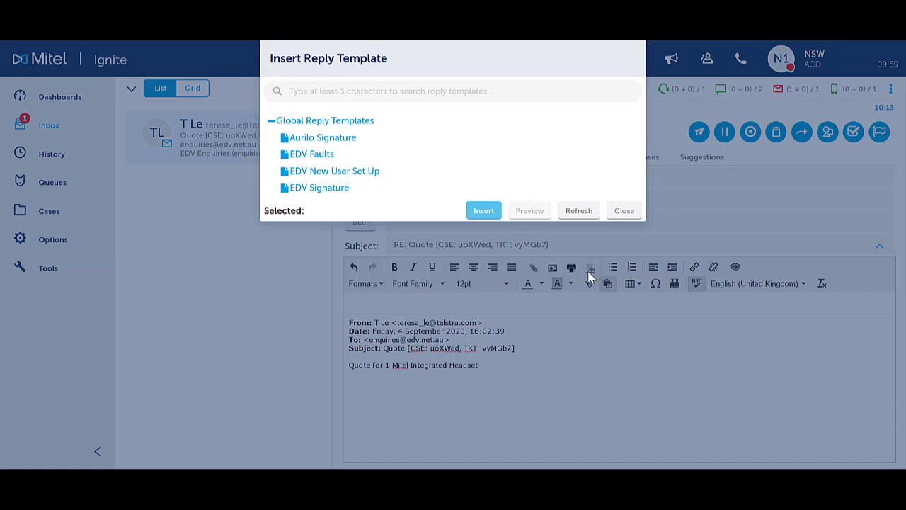
{"action": "left_click", "coordinate": [334, 170]}
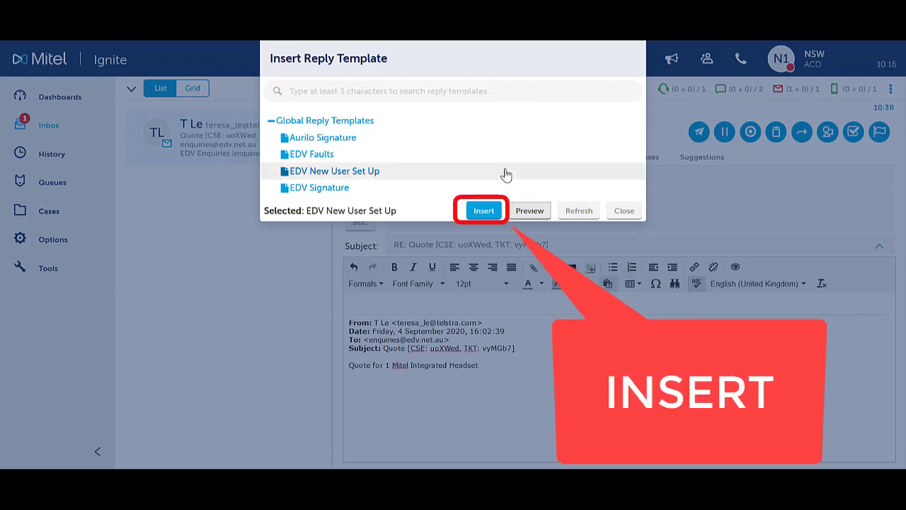
{"action": "left_click", "coordinate": [484, 209]}
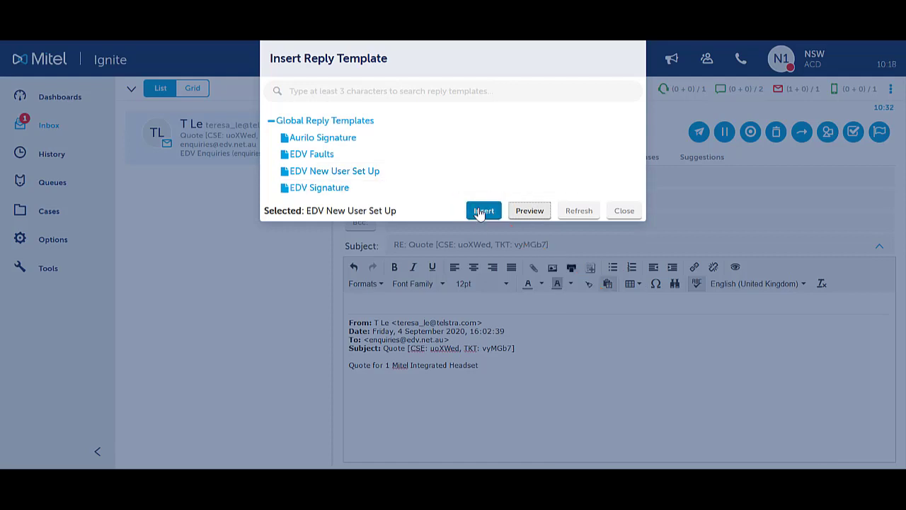
{"action": "left_click", "coordinate": [484, 210]}
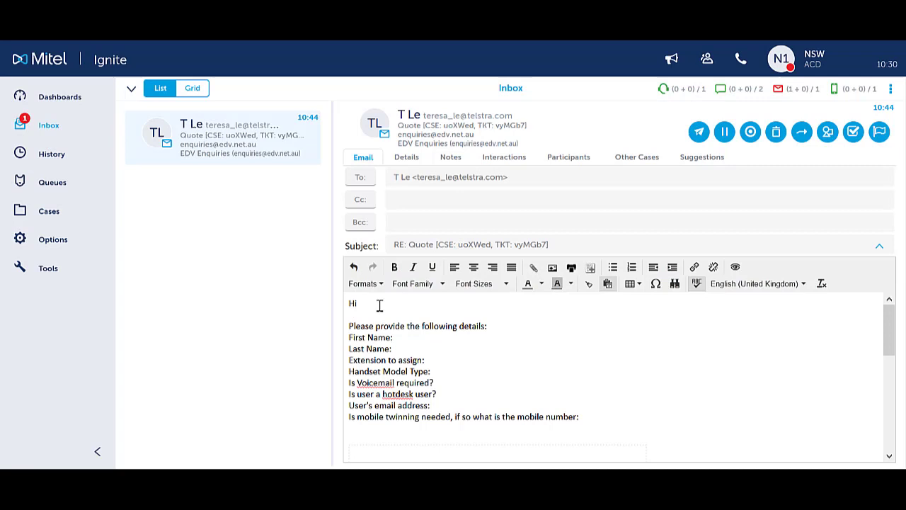
Address the templated reply to 'Teresa' after Hi and send it
{"action": "type", "text": "Teresa"}
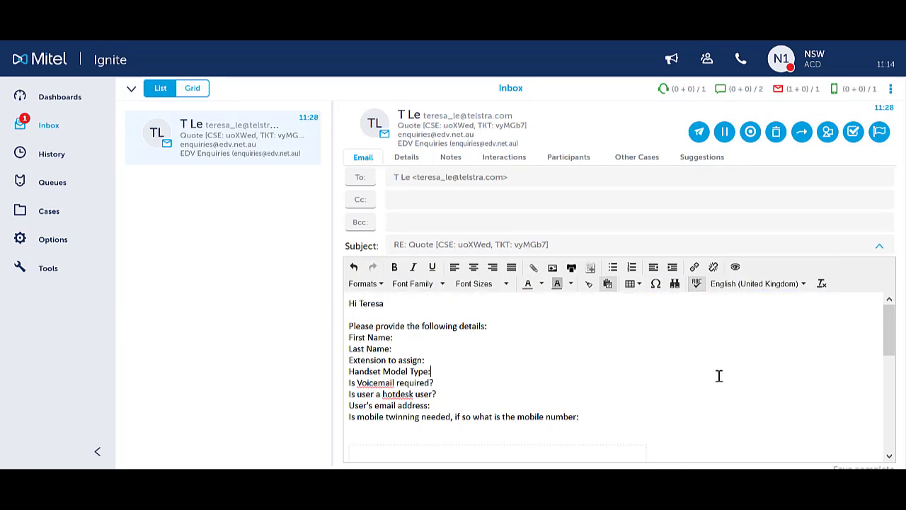
{"action": "left_click", "coordinate": [700, 132]}
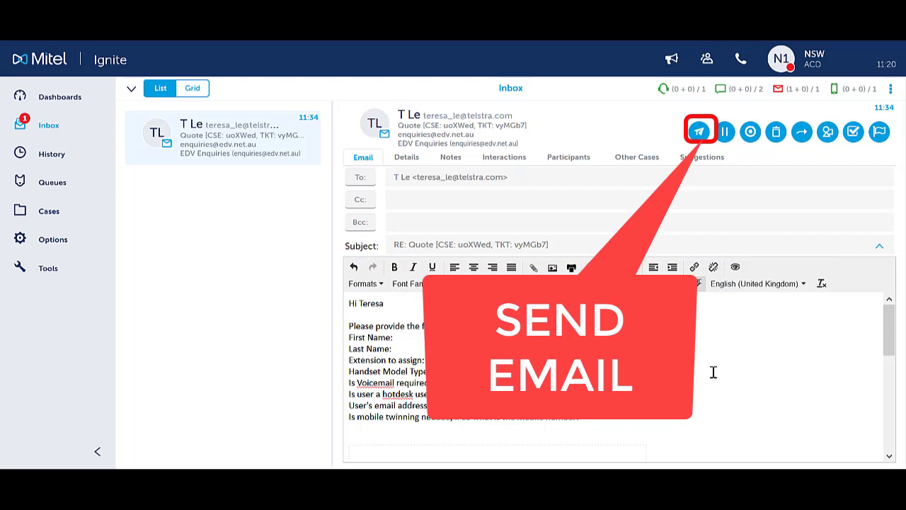
{"action": "left_click", "coordinate": [699, 131]}
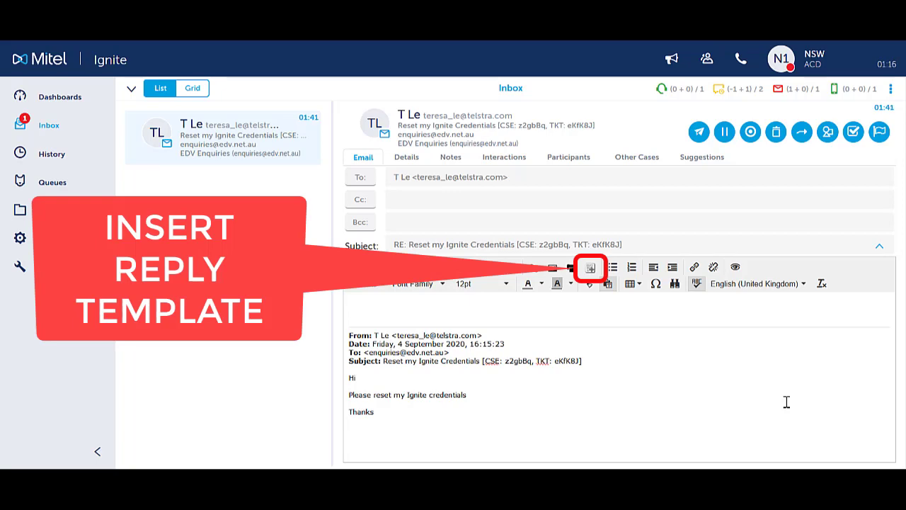
Insert the EDV Signature global template into the Reset my Ignite Credentials reply
{"action": "left_click", "coordinate": [589, 268]}
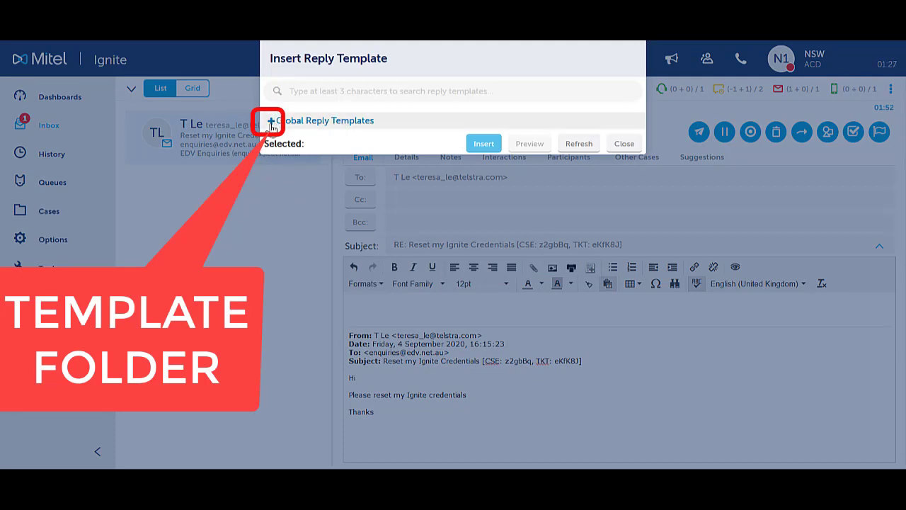
{"action": "left_click", "coordinate": [272, 121]}
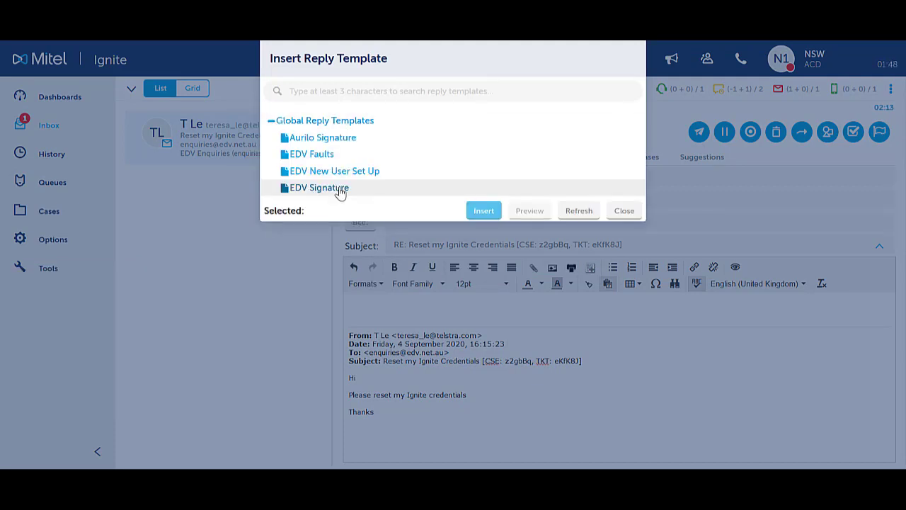
{"action": "left_click", "coordinate": [320, 187]}
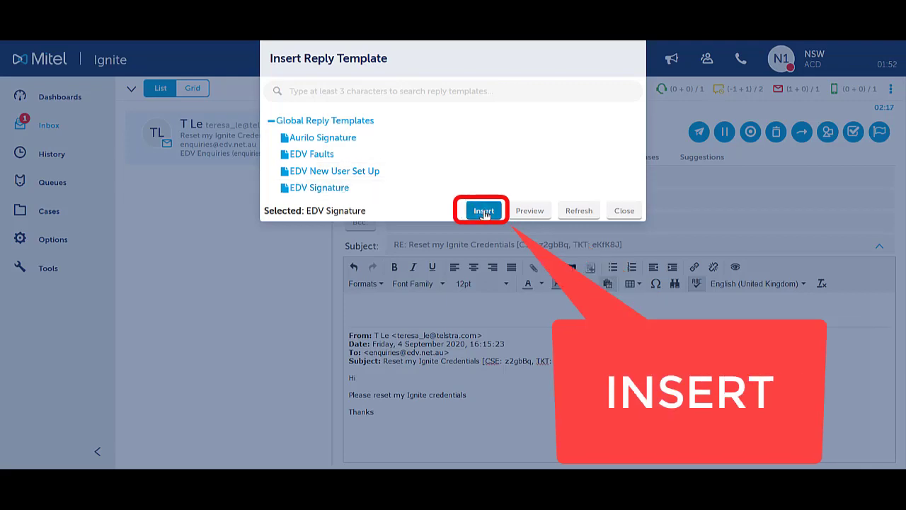
{"action": "left_click", "coordinate": [482, 209]}
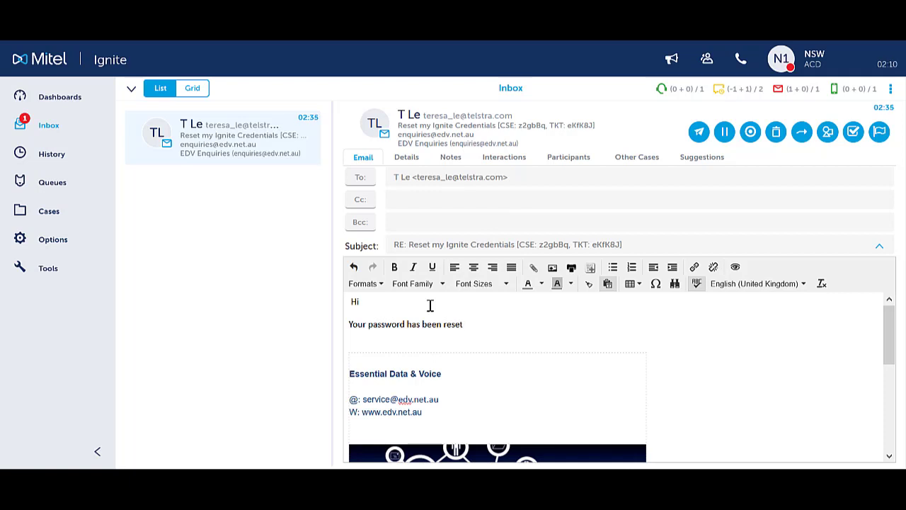
{"action": "mouse_move", "coordinate": [700, 132]}
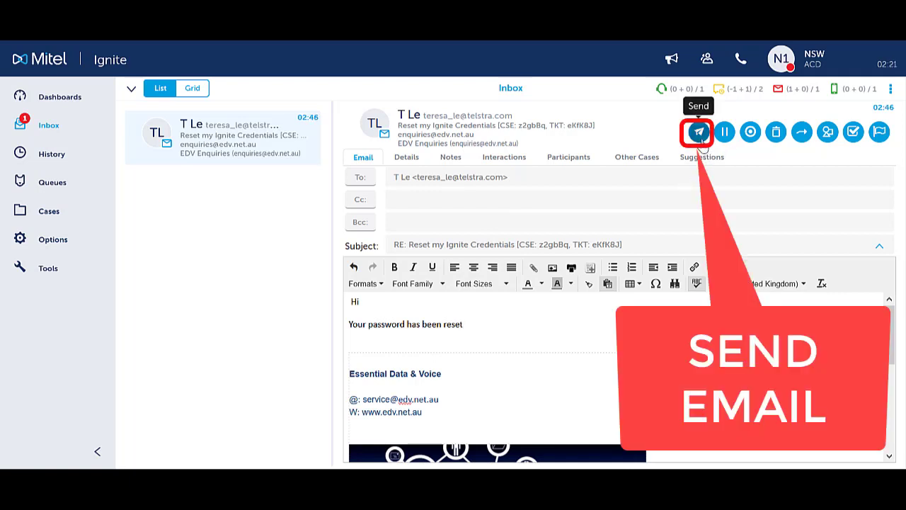
Send the password-reset reply carrying the Essential Data & Voice signature
{"action": "left_click", "coordinate": [700, 132]}
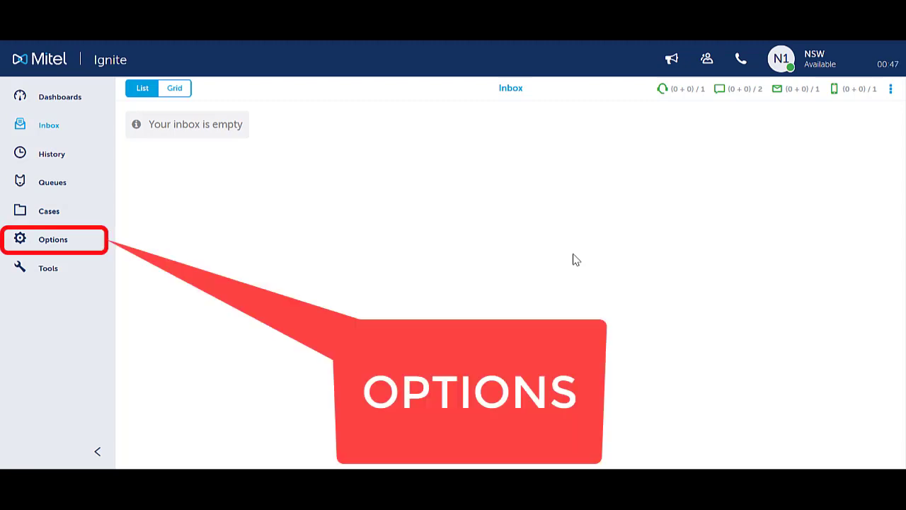
Enable Quick reply templates in the Email options and save the setting
{"action": "left_click", "coordinate": [52, 238]}
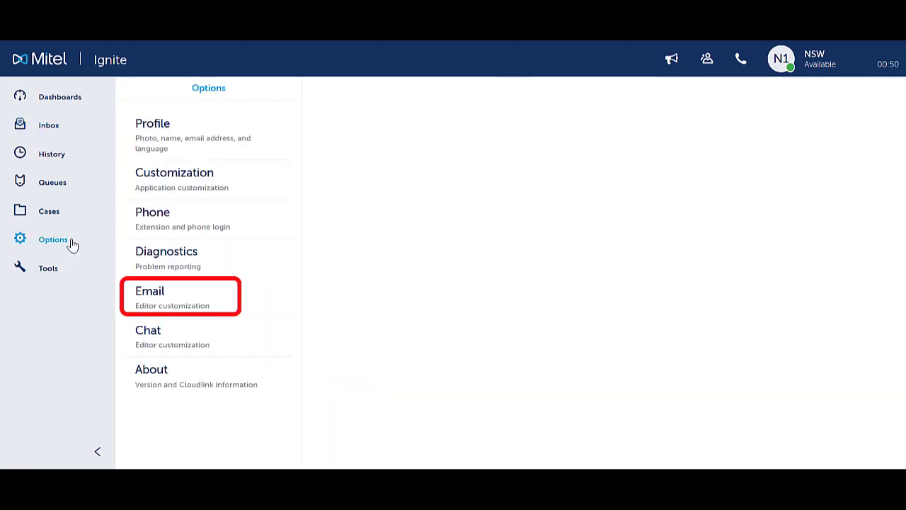
{"action": "left_click", "coordinate": [170, 296]}
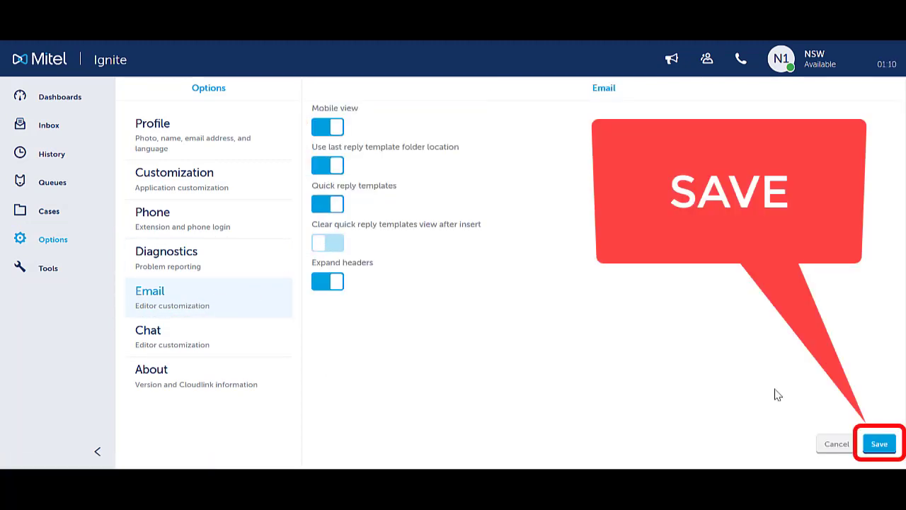
{"action": "left_click", "coordinate": [878, 443]}
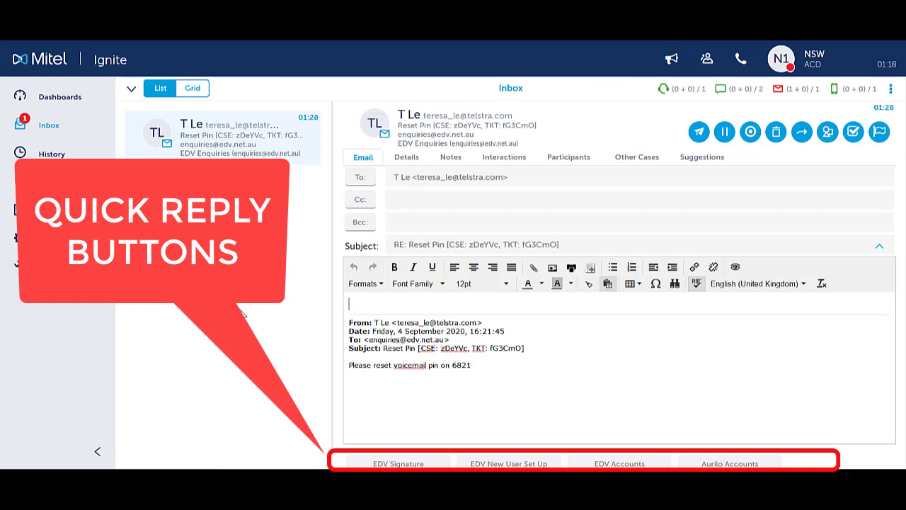